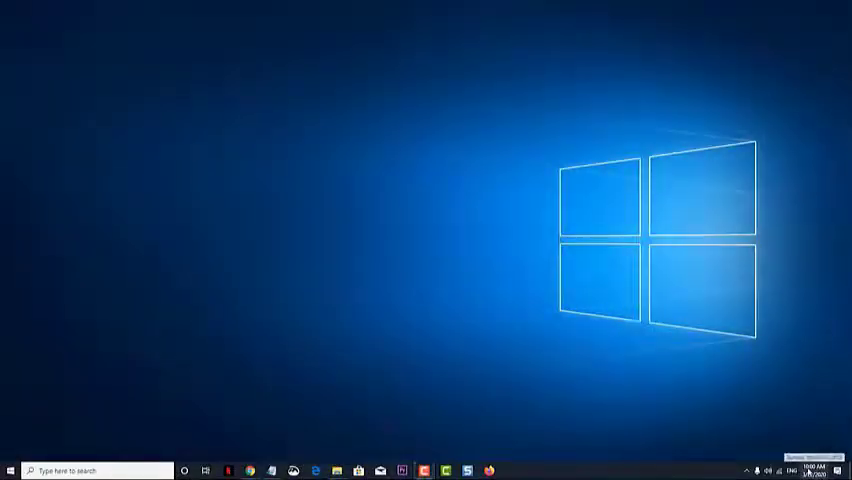
Review the Date & time, Region and Language pages, then close Settings
{"action": "left_click", "coordinate": [810, 470]}
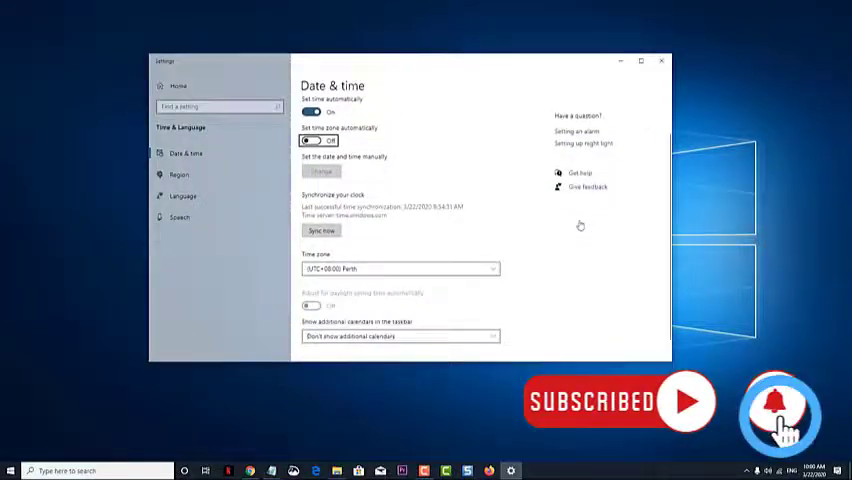
{"action": "left_click", "coordinate": [180, 176]}
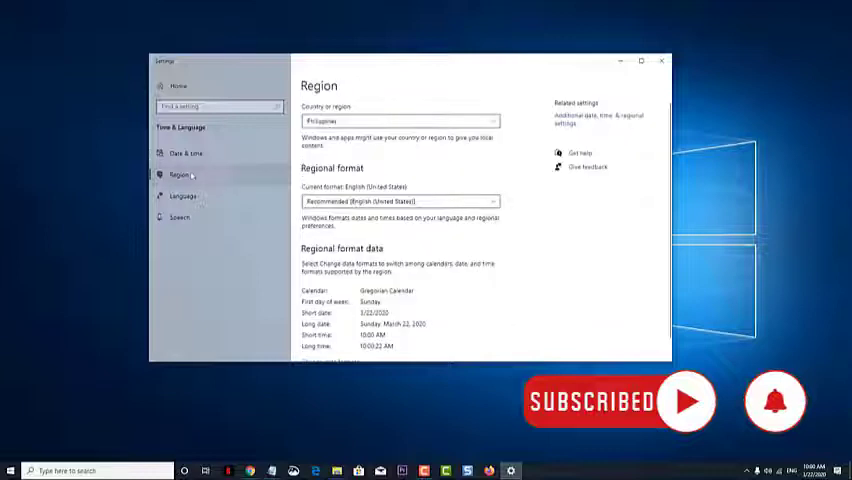
{"action": "left_click", "coordinate": [184, 196]}
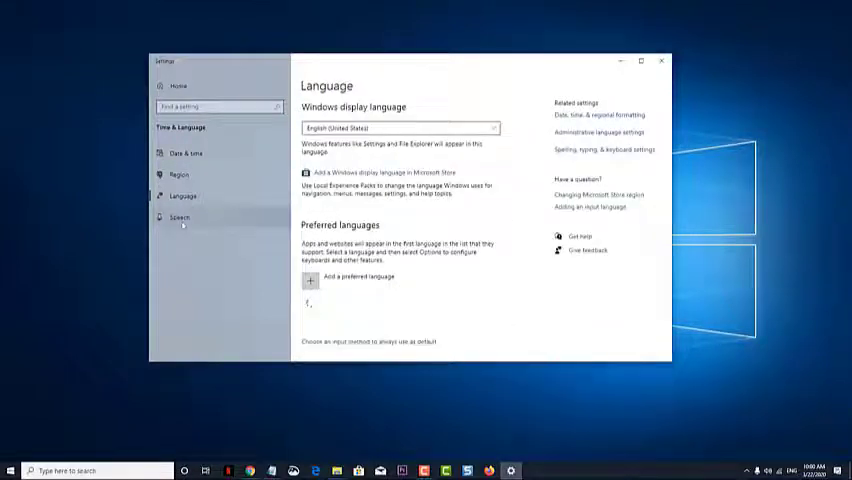
{"action": "left_click", "coordinate": [186, 152]}
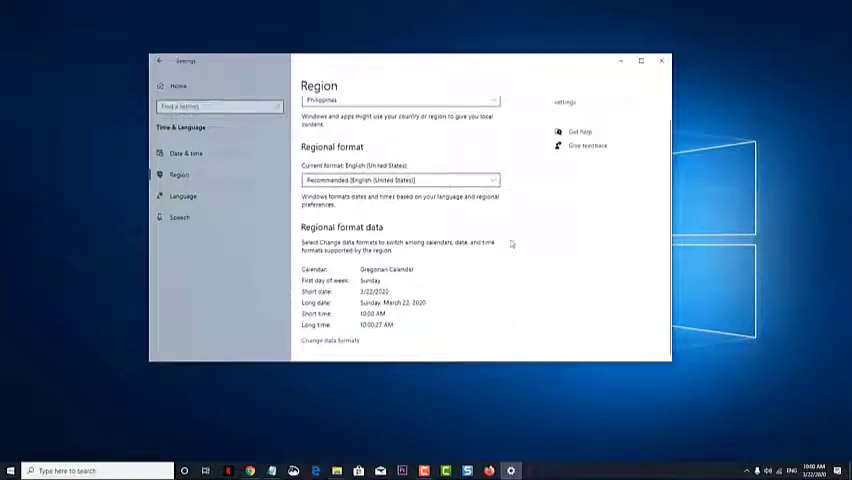
{"action": "left_click", "coordinate": [660, 60]}
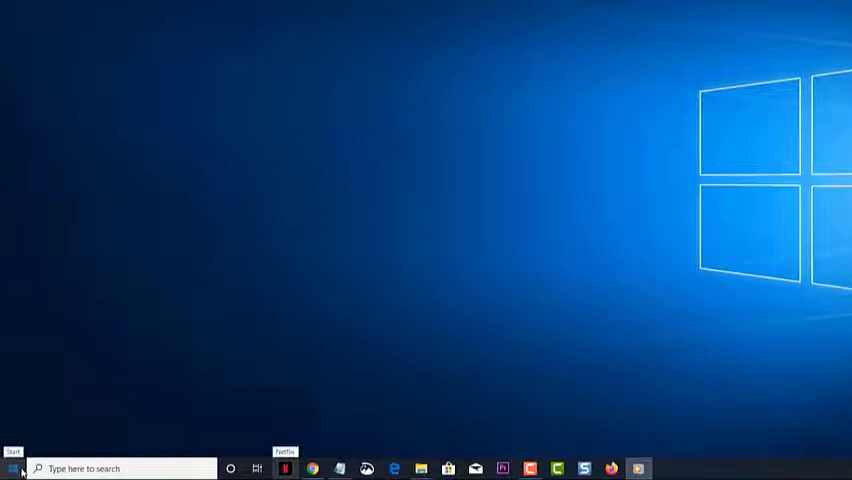
Reopen Windows Settings to its home page from the Start menu
{"action": "left_click", "coordinate": [10, 468]}
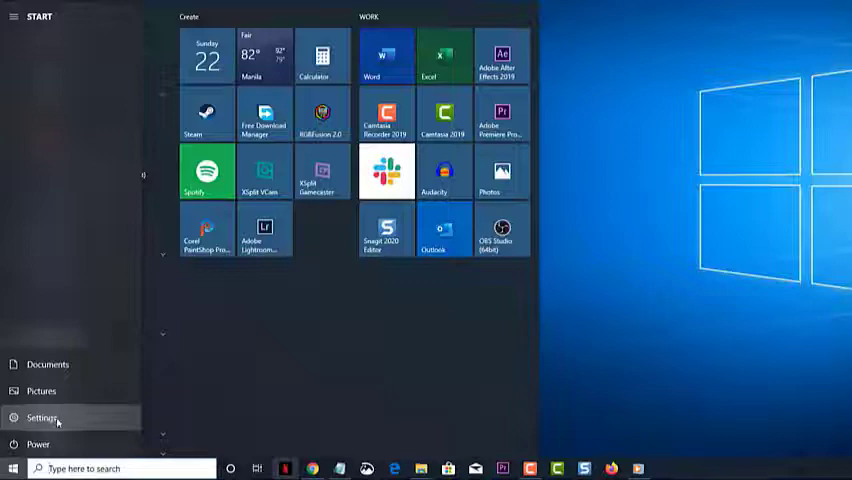
{"action": "left_click", "coordinate": [42, 416]}
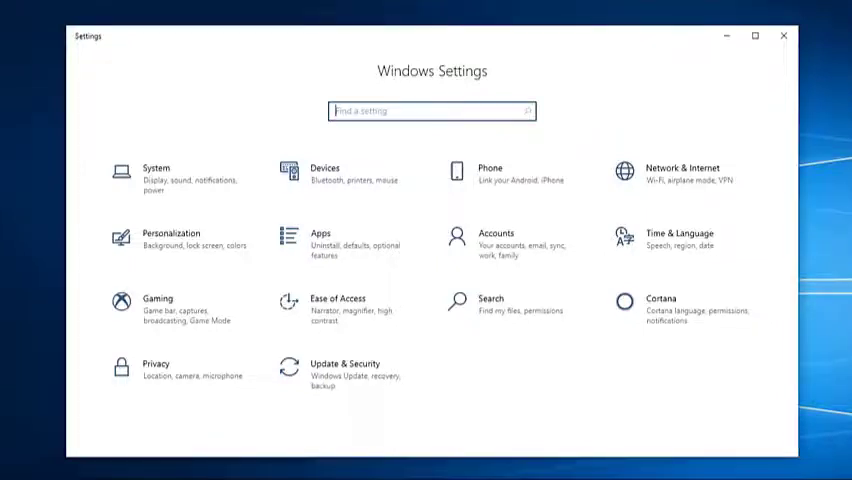
{"action": "mouse_move", "coordinate": [644, 258]}
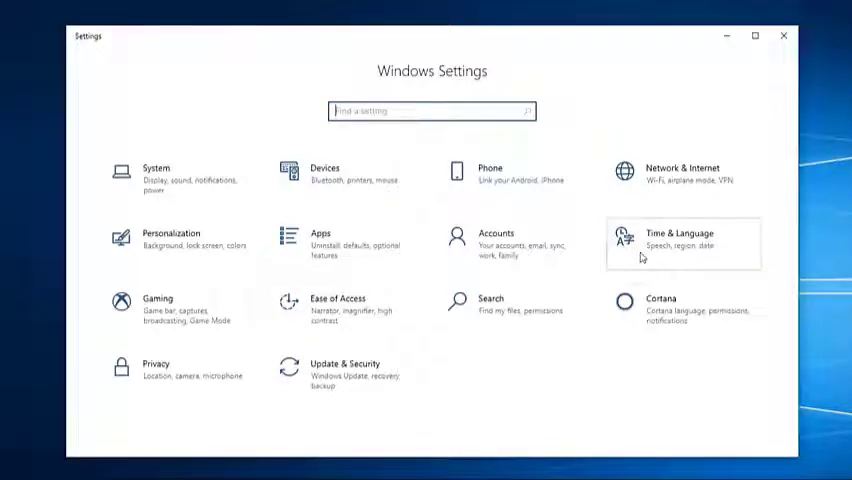
Keep (UTC+08:00) Perth as the time zone and sync the clock now
{"action": "left_click", "coordinate": [680, 240]}
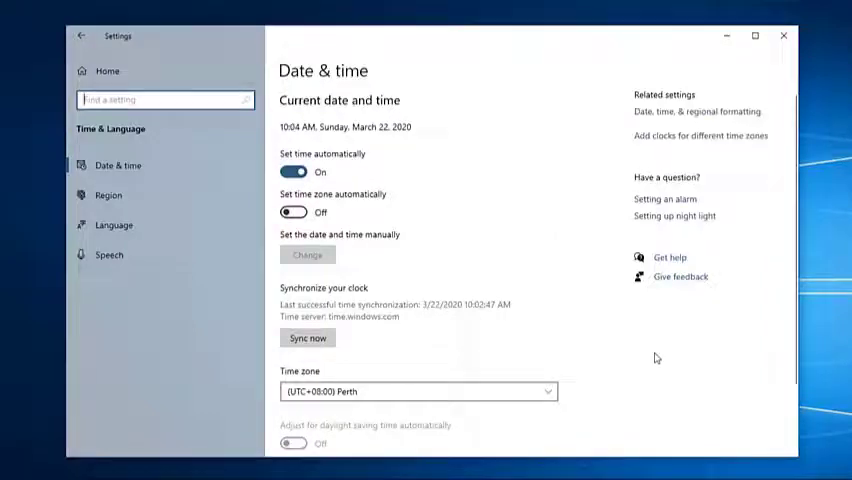
{"action": "scroll", "scroll_direction": "down", "scroll_amount": 3}
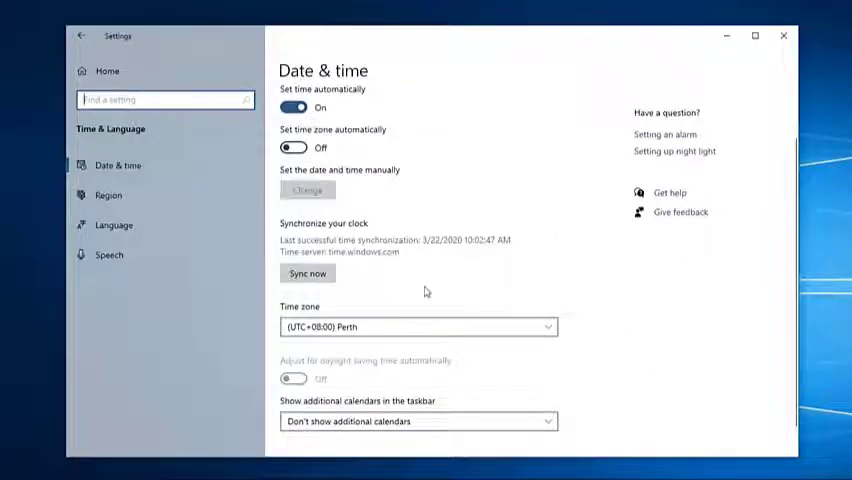
{"action": "left_click", "coordinate": [416, 326]}
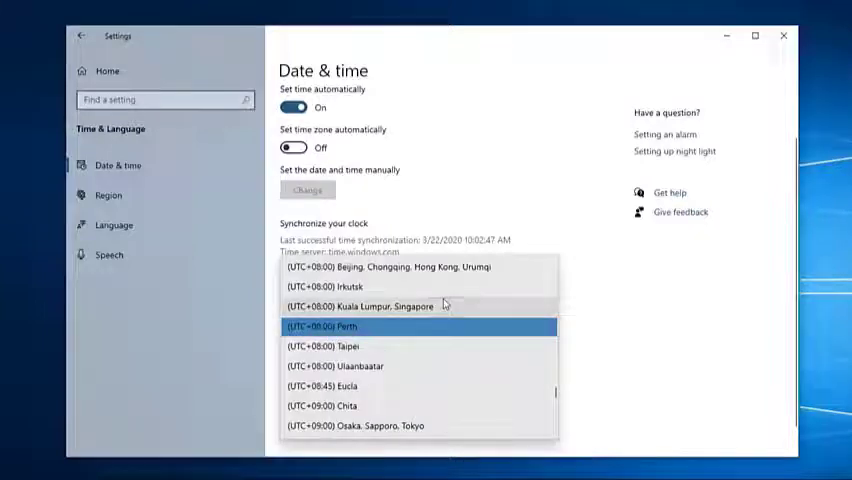
{"action": "left_click", "coordinate": [320, 326]}
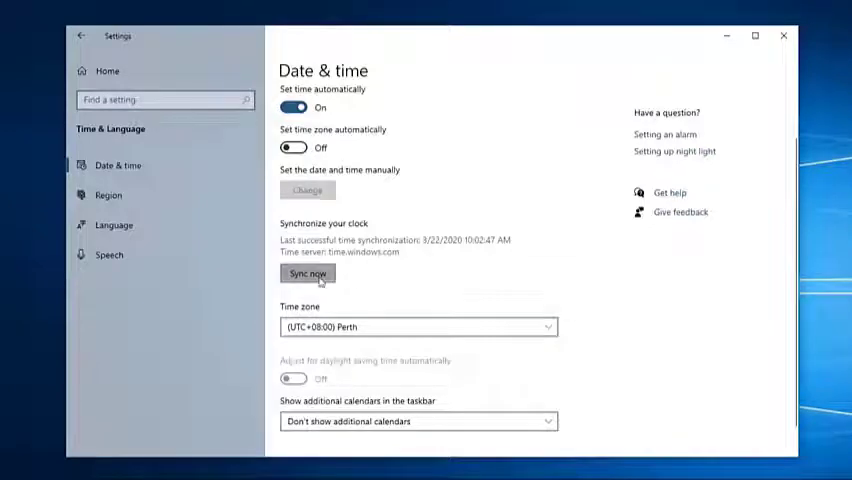
{"action": "left_click", "coordinate": [308, 272]}
{"action": "type", "text": "services.msc"}
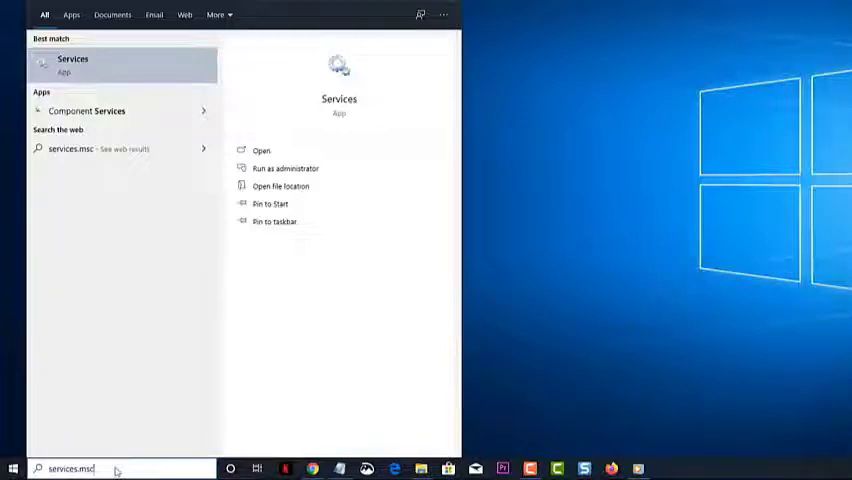
Launch Services and open the Windows Time service's properties
{"action": "key", "text": "Escape"}
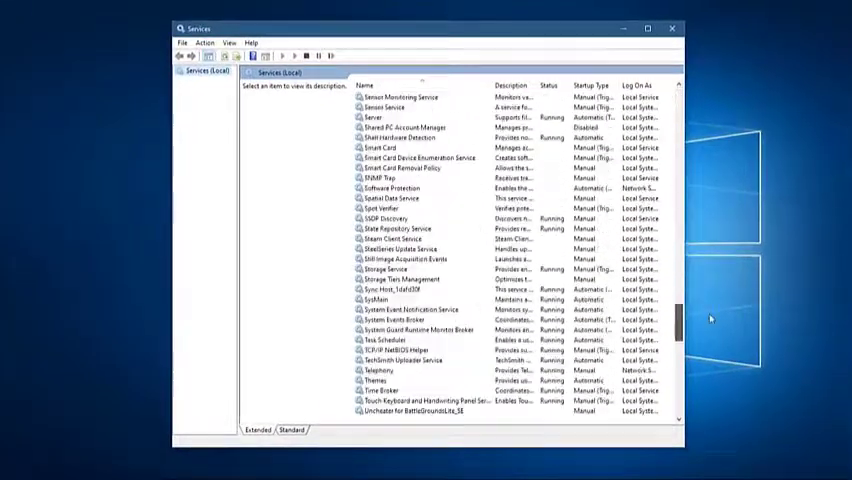
{"action": "scroll", "scroll_direction": "down", "scroll_amount": 3}
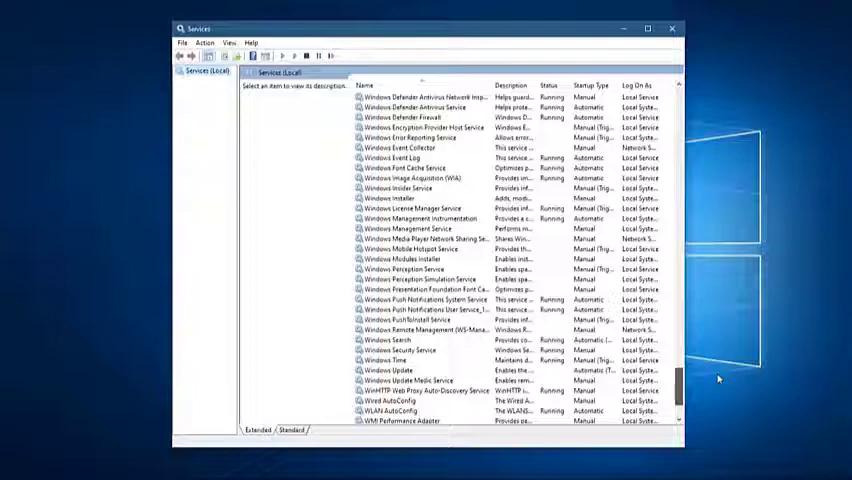
{"action": "left_click", "coordinate": [396, 360]}
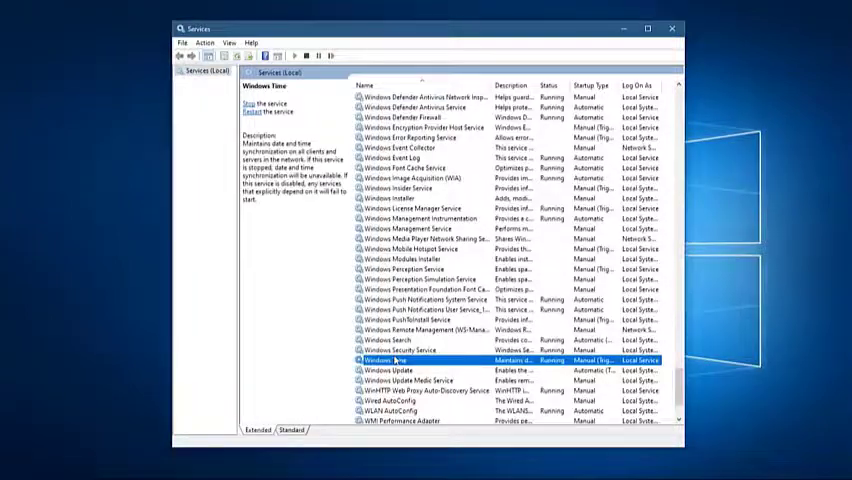
{"action": "double_click", "coordinate": [398, 360]}
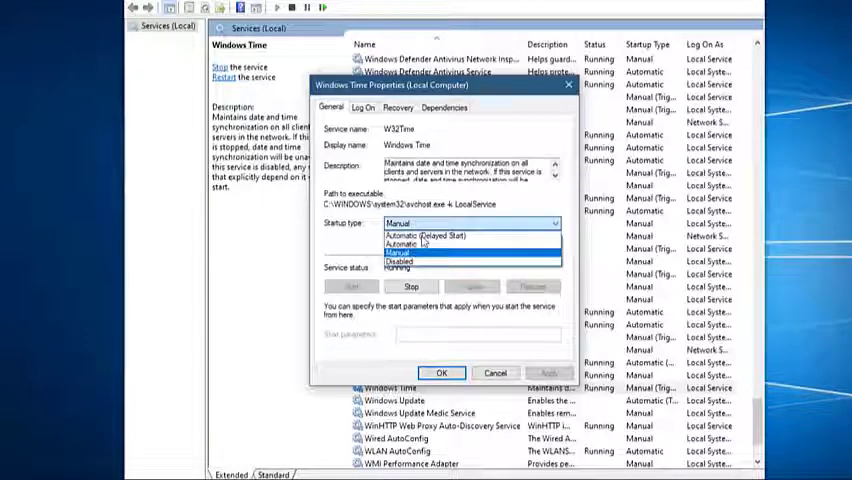
Set the Windows Time service's startup type to Automatic and confirm
{"action": "left_click", "coordinate": [402, 244]}
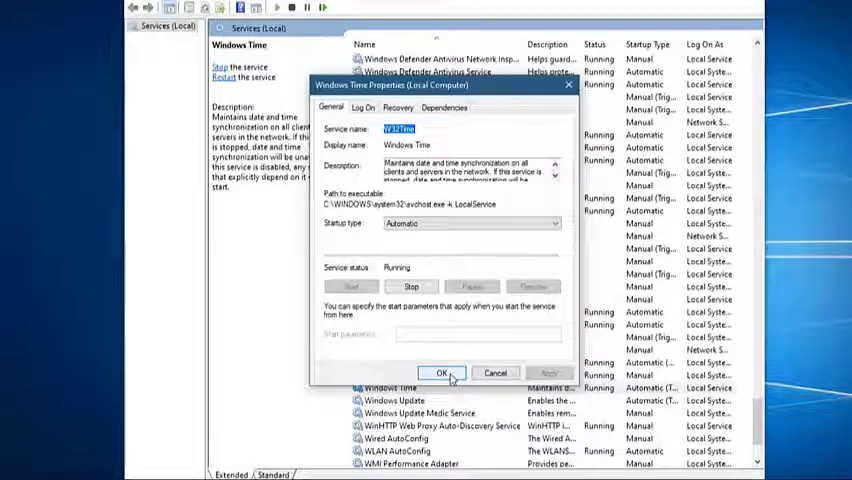
{"action": "left_click", "coordinate": [440, 372]}
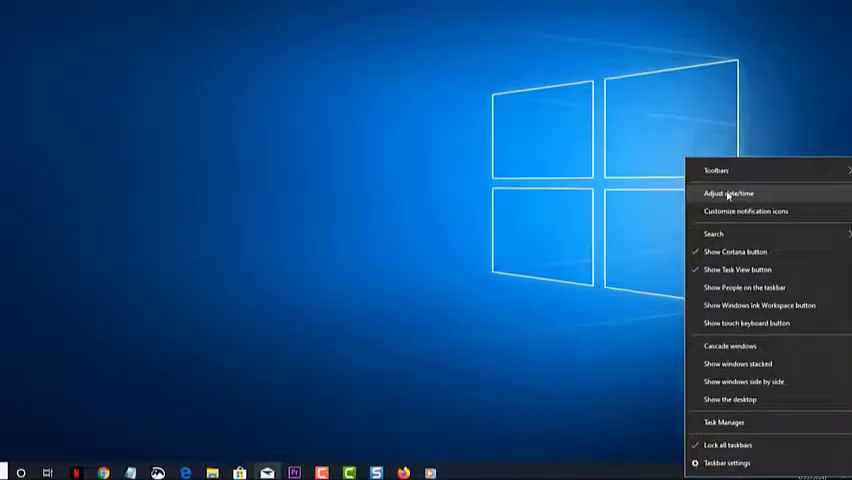
Reach the Internet Time settings via the classic Date and Time dialog
{"action": "left_click", "coordinate": [728, 192]}
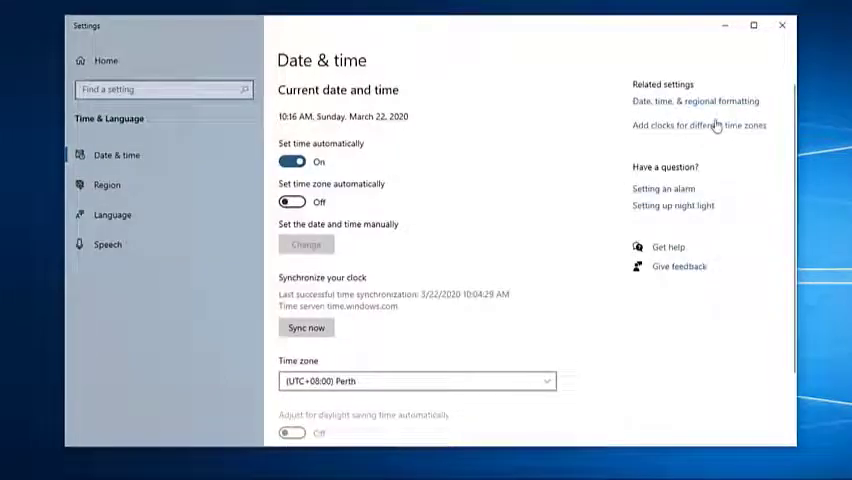
{"action": "left_click", "coordinate": [698, 126]}
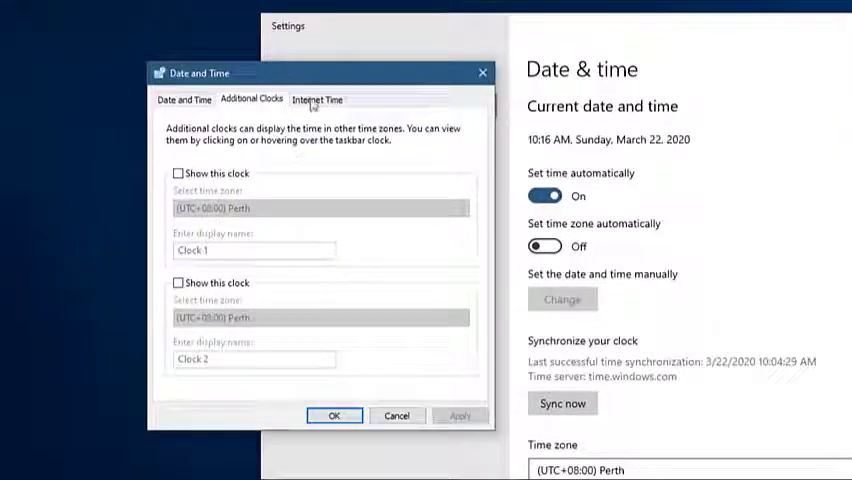
{"action": "left_click", "coordinate": [316, 100]}
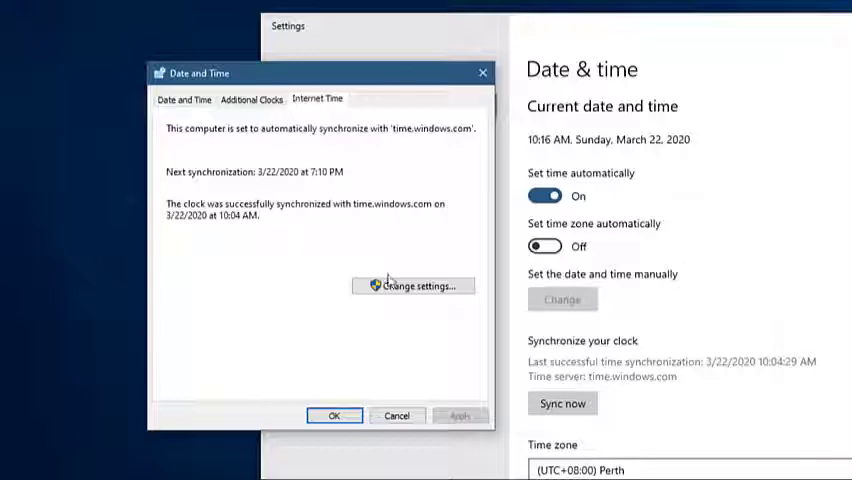
{"action": "left_click", "coordinate": [412, 284]}
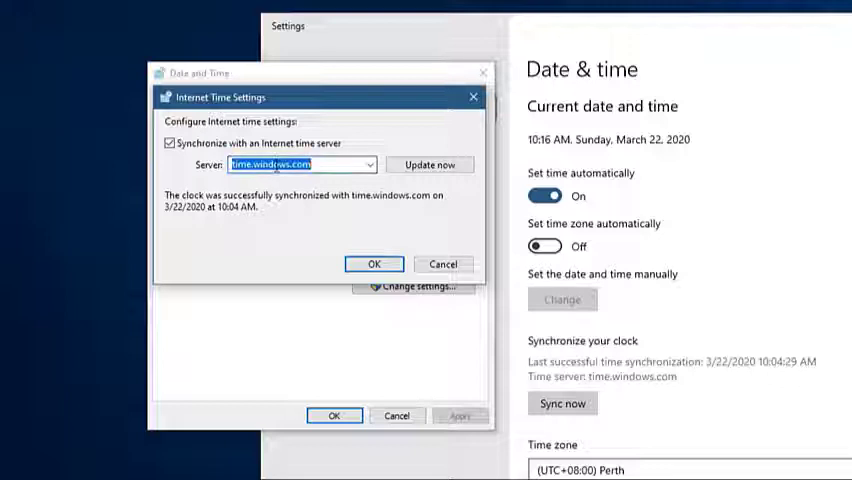
Select time.windows.com as the server and update the clock now
{"action": "left_click", "coordinate": [368, 164]}
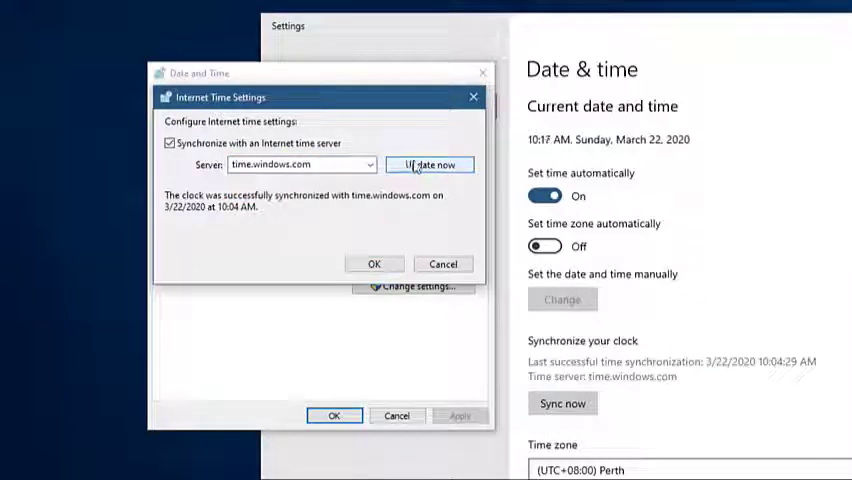
{"action": "left_click", "coordinate": [428, 164]}
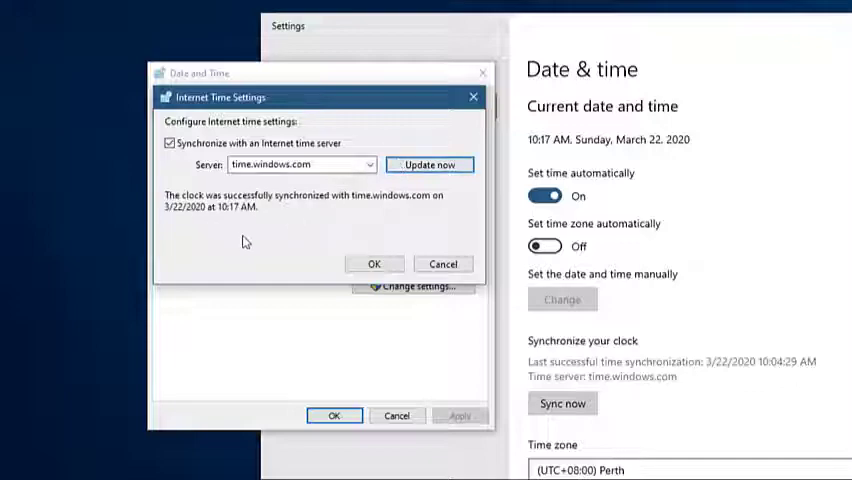